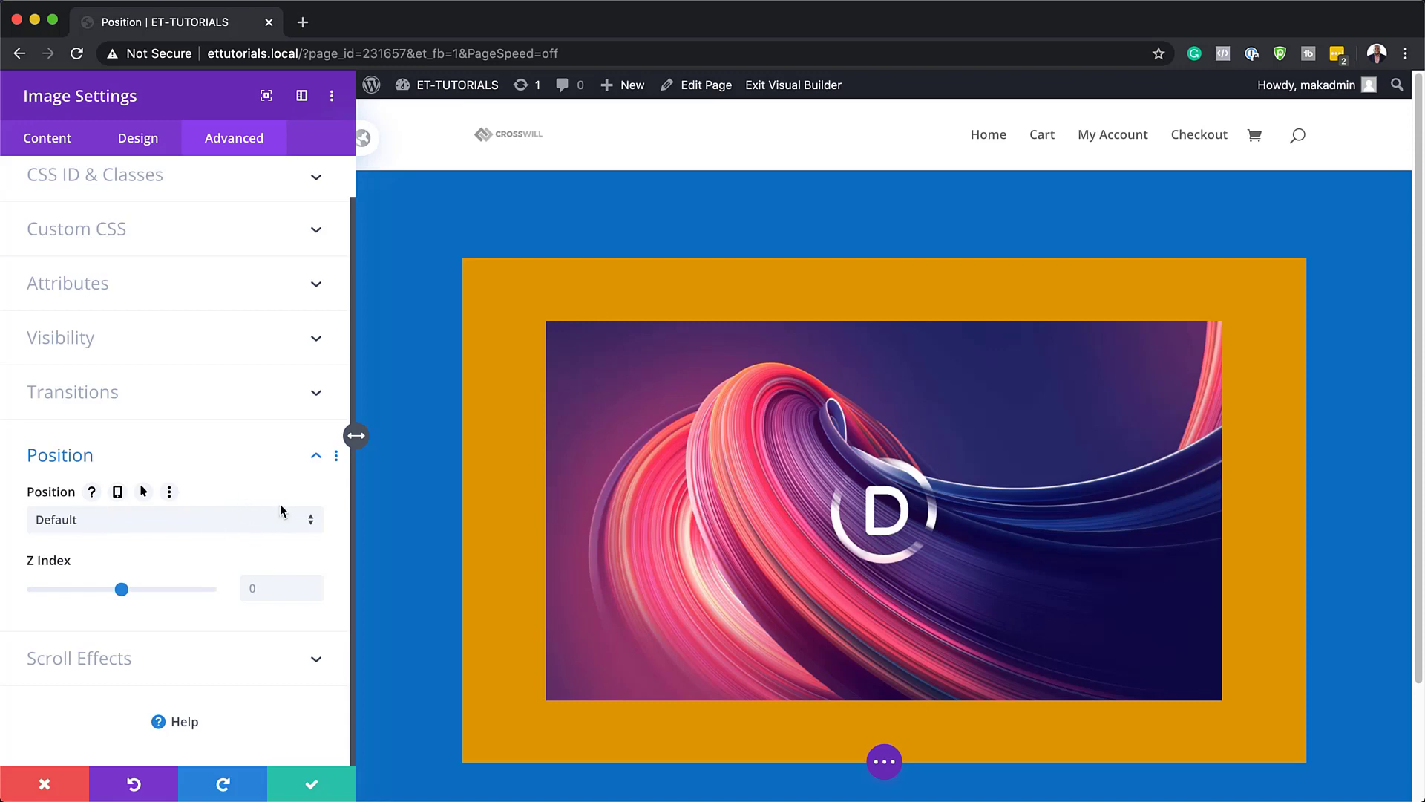
Set the image's position type to Fixed, anchored at the top-left of the page.
click(172, 520)
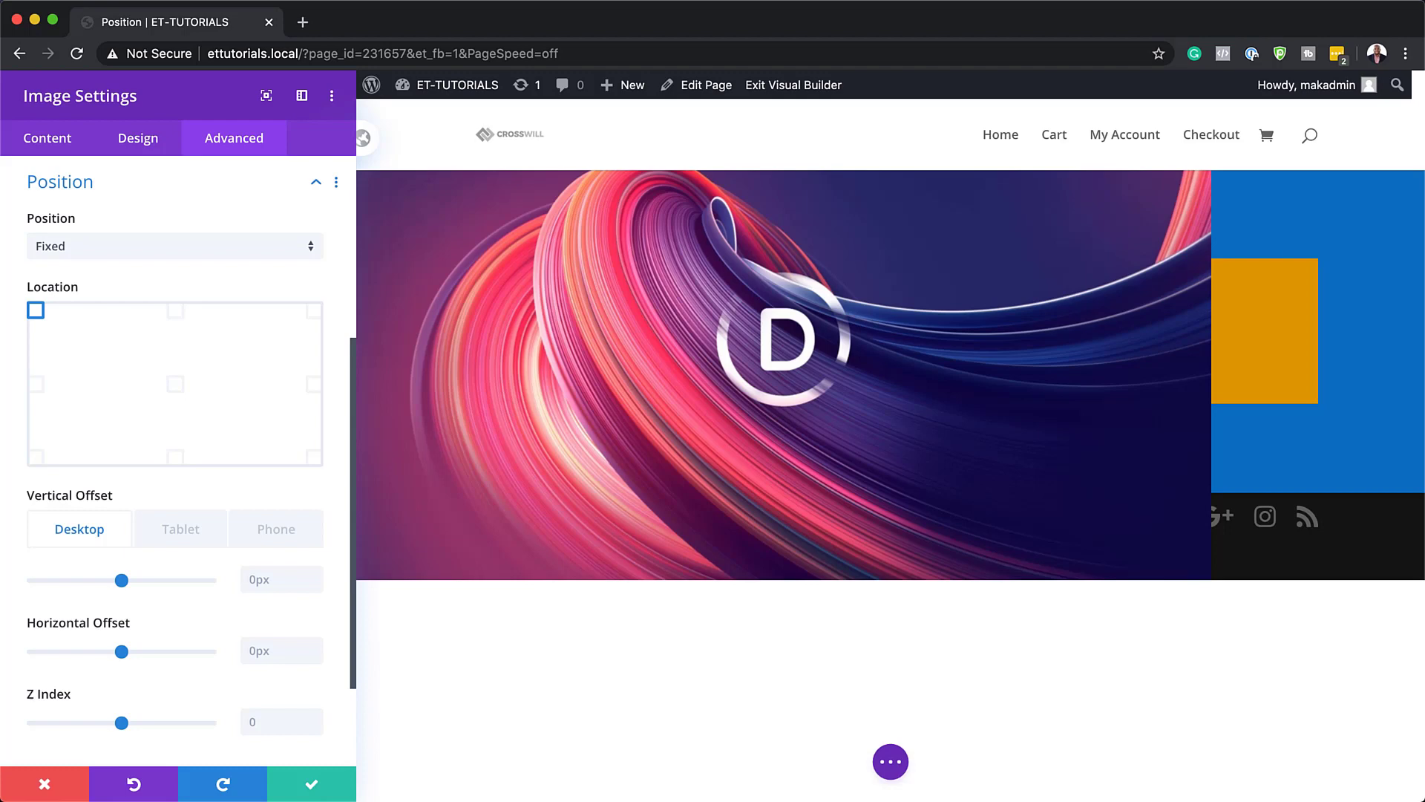
click(36, 459)
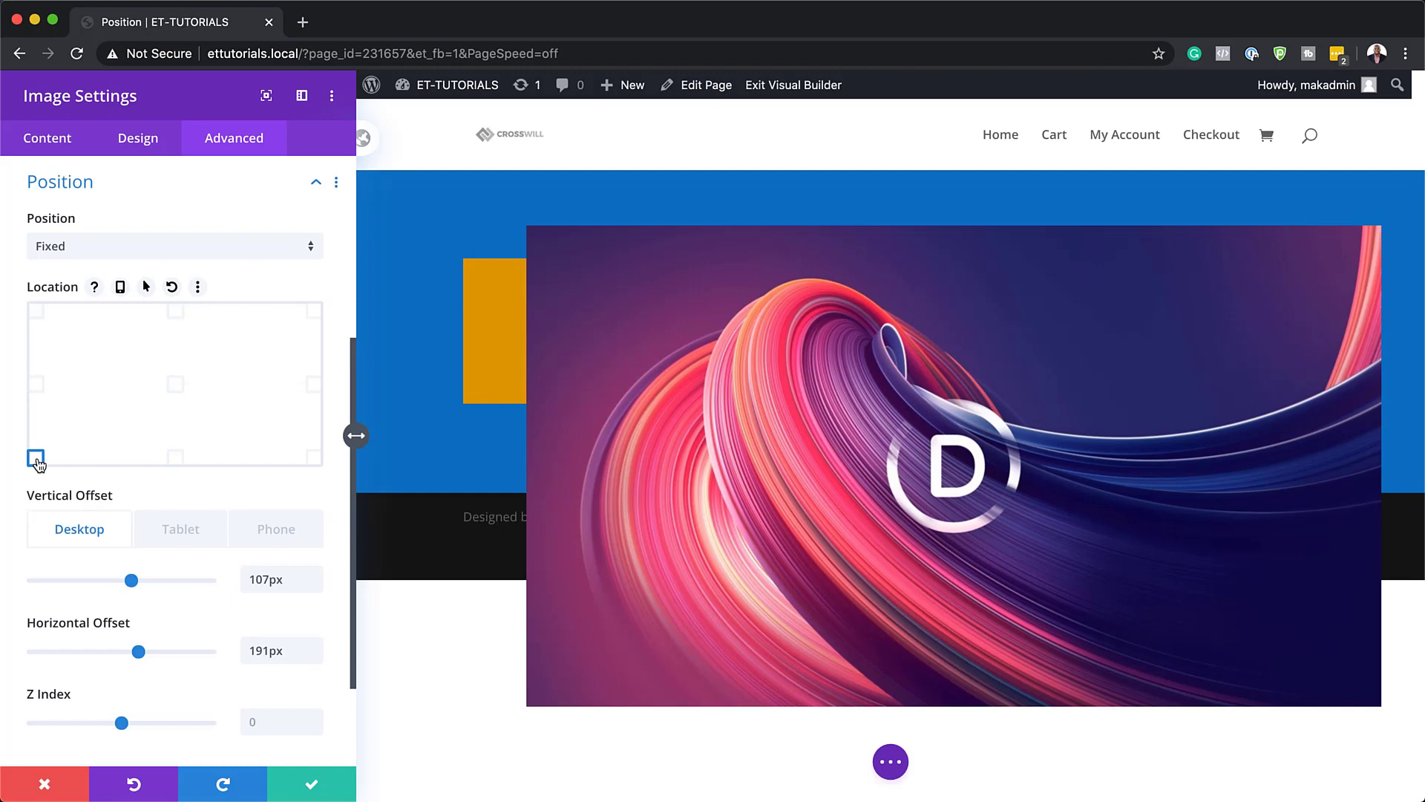
Anchor the fixed image to the bottom-left corner of the Location grid.
click(312, 784)
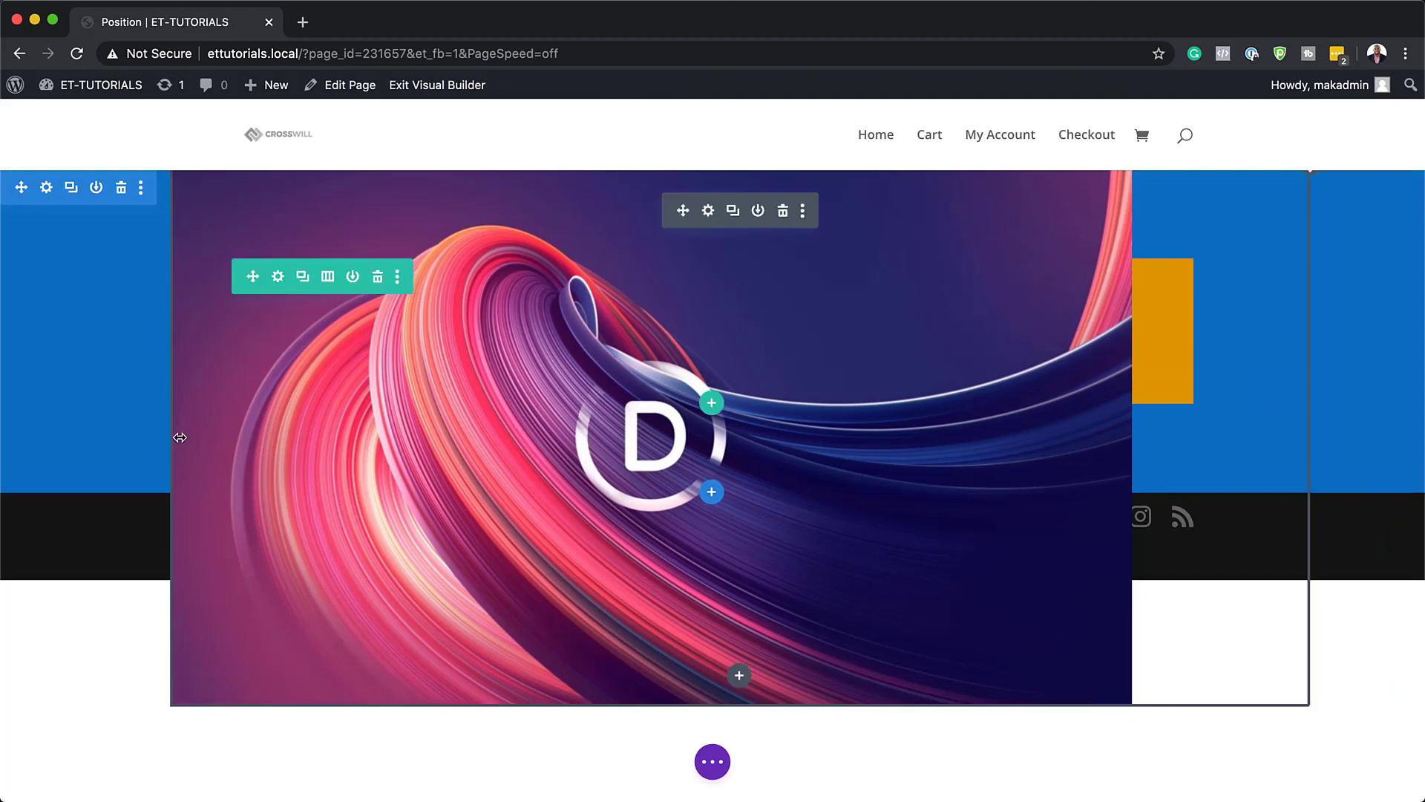
Load the Agency Landing Page premade layout from the library into the page.
click(711, 760)
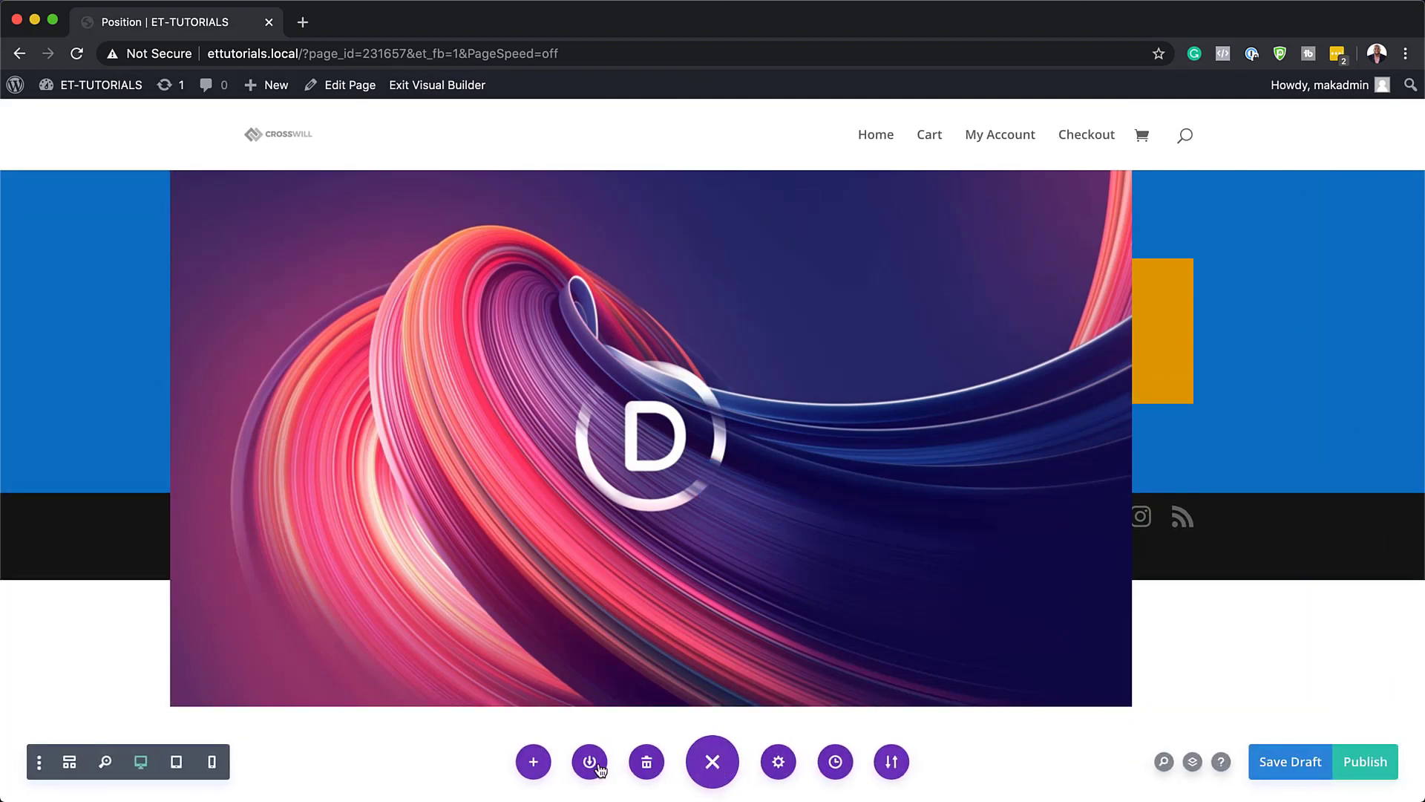
click(590, 762)
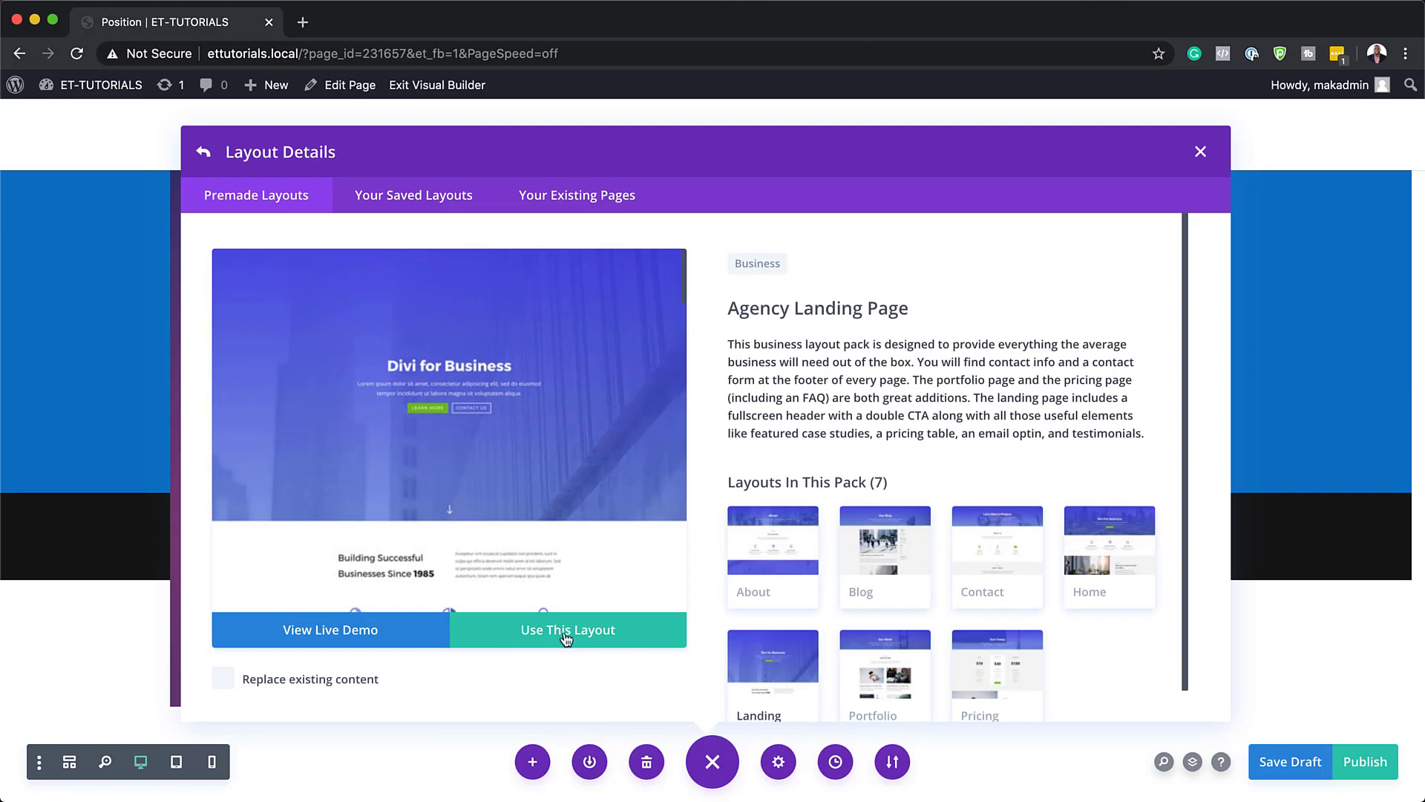
click(567, 629)
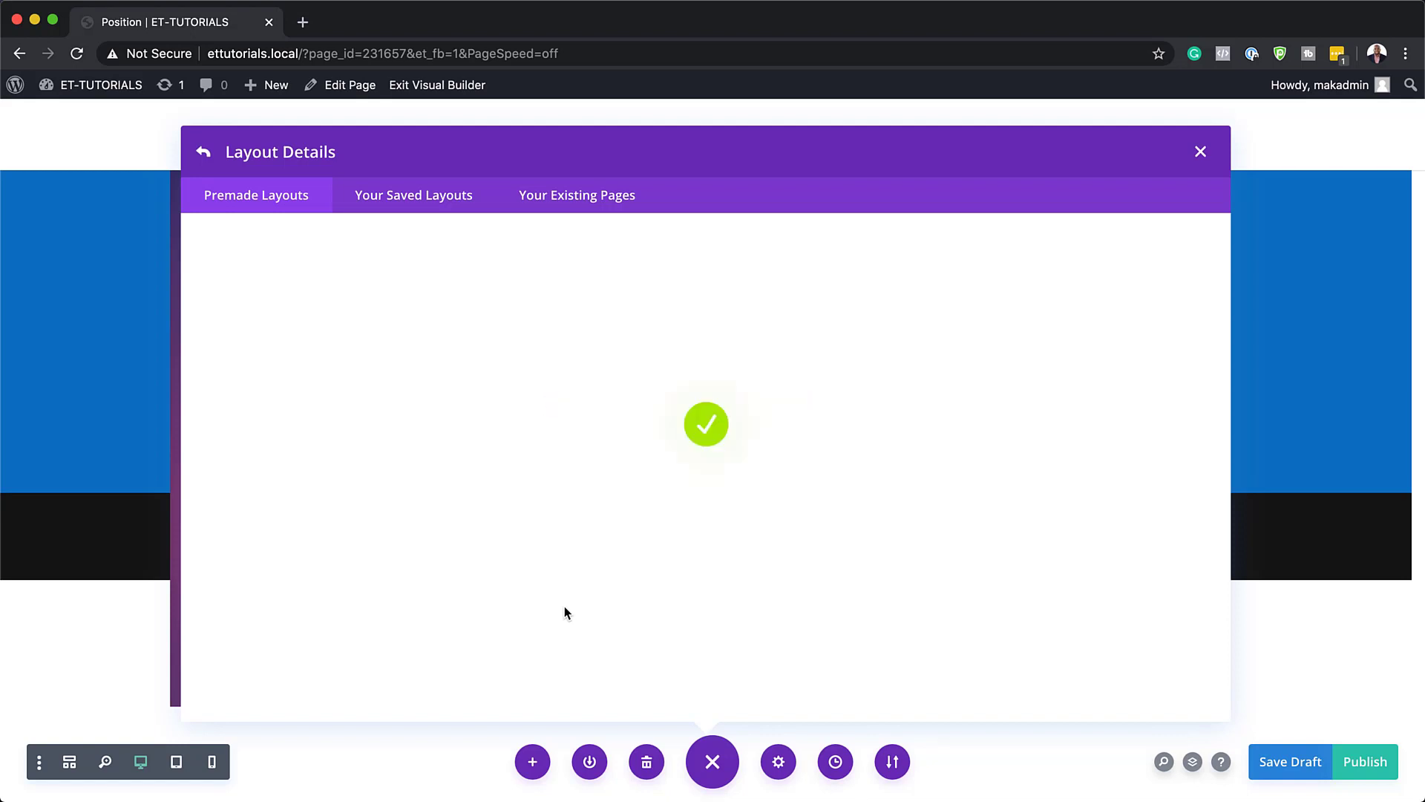
click(1199, 151)
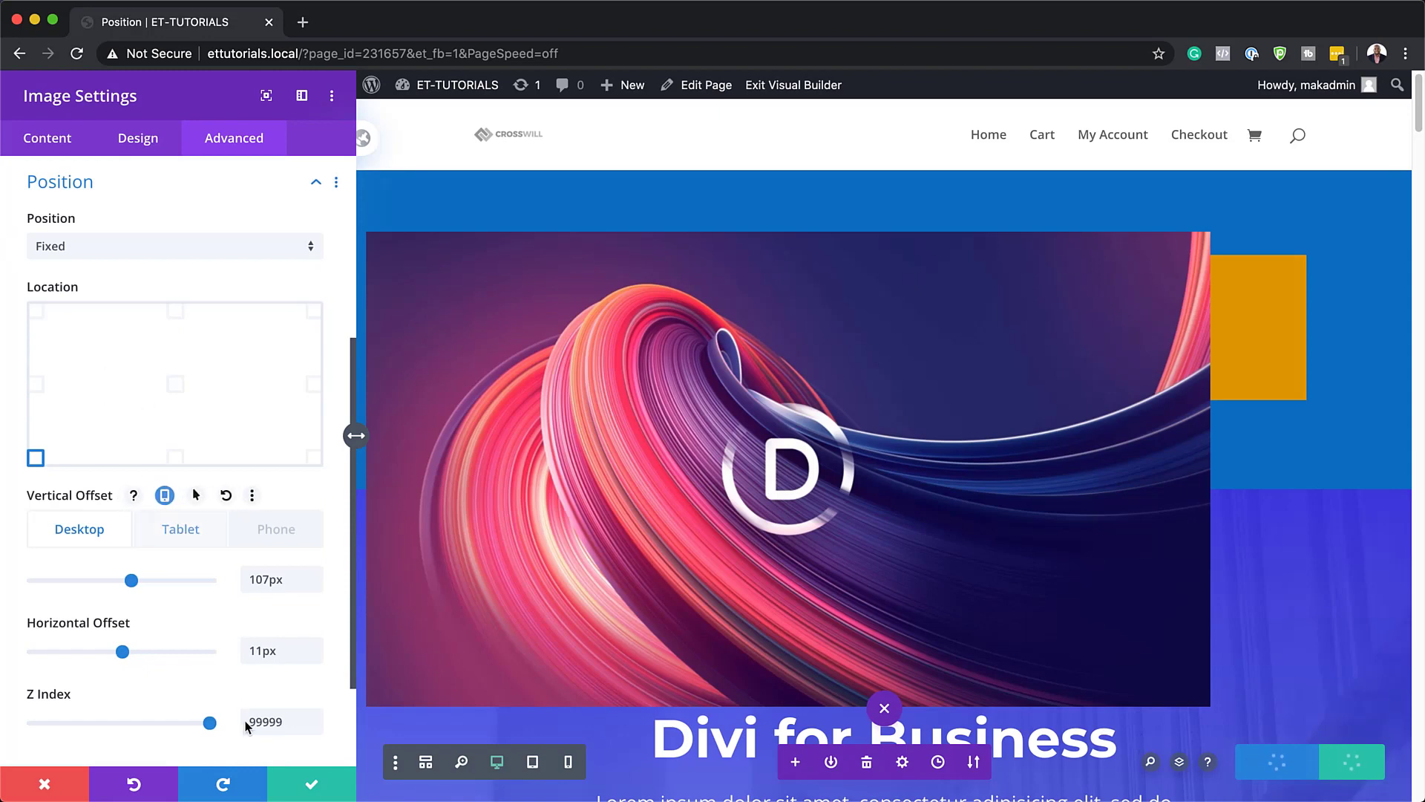
mouse_move(336, 664)
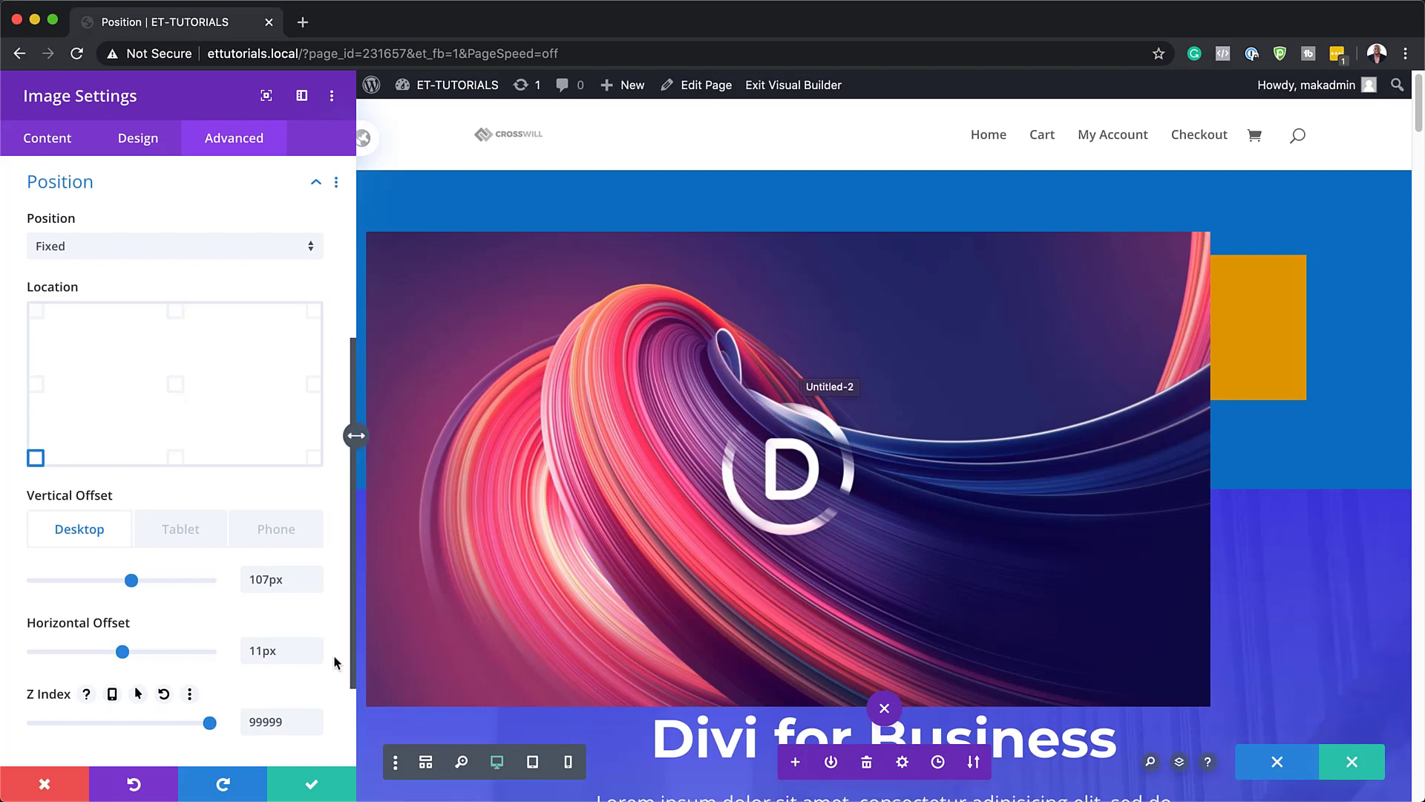